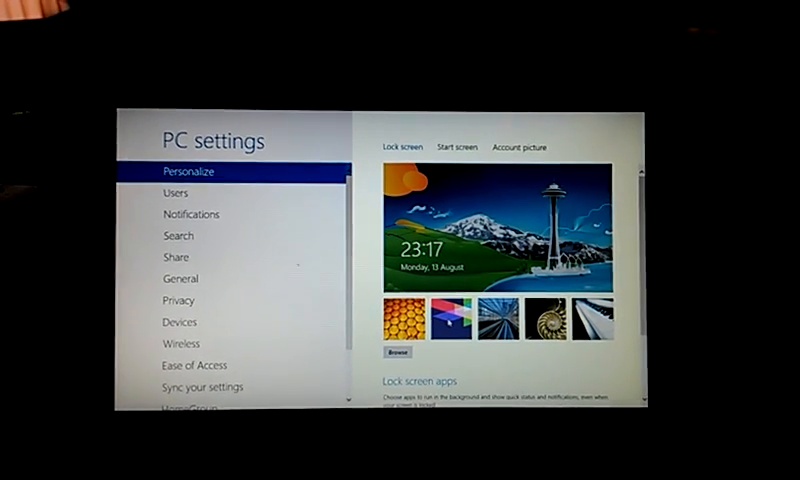
- Leave PC settings for the desktop's Computer view listing two hard drives and a CD drive
left_click(449, 323)
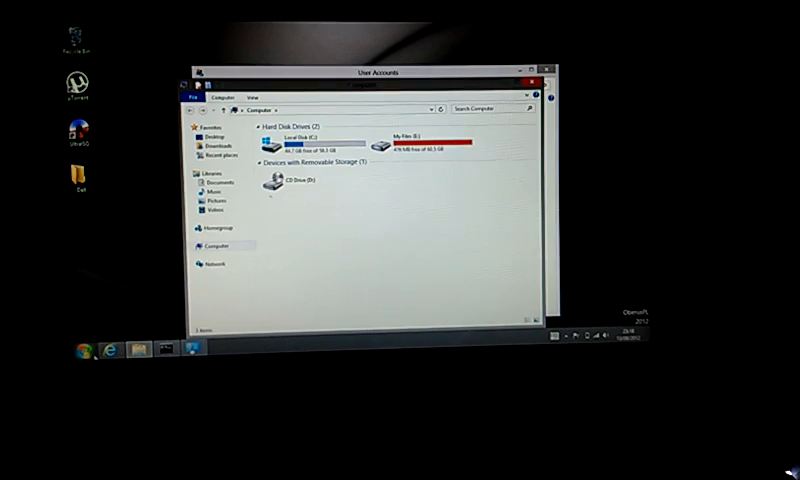
- Open Control Panel, then close Control Panel, Computer and User Accounts to clear the desktop
left_click(85, 352)
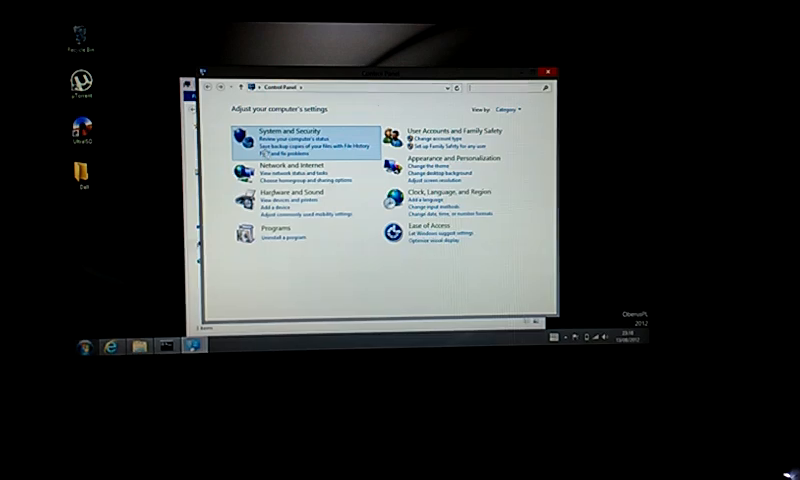
left_click(282, 131)
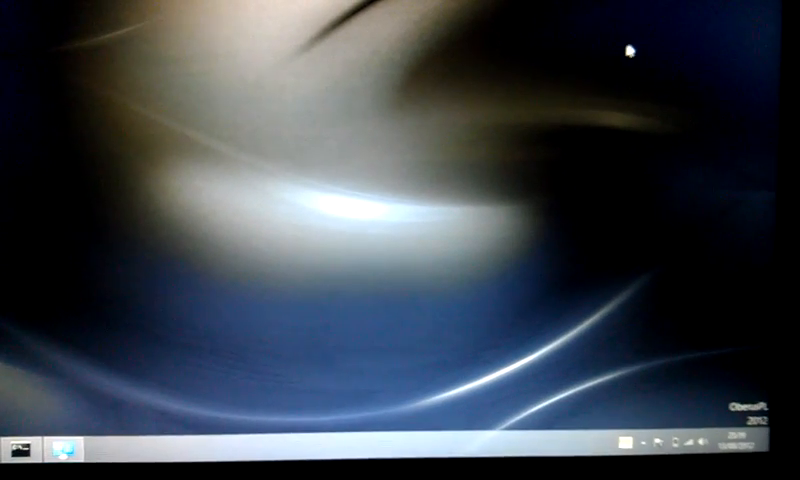
- Go to the Start screen and show the account's change picture, lock and sign out options
left_click(18, 447)
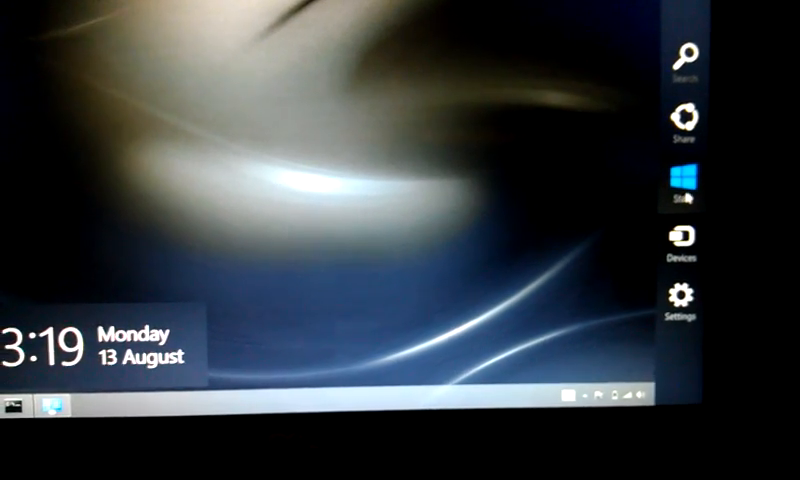
left_click(684, 181)
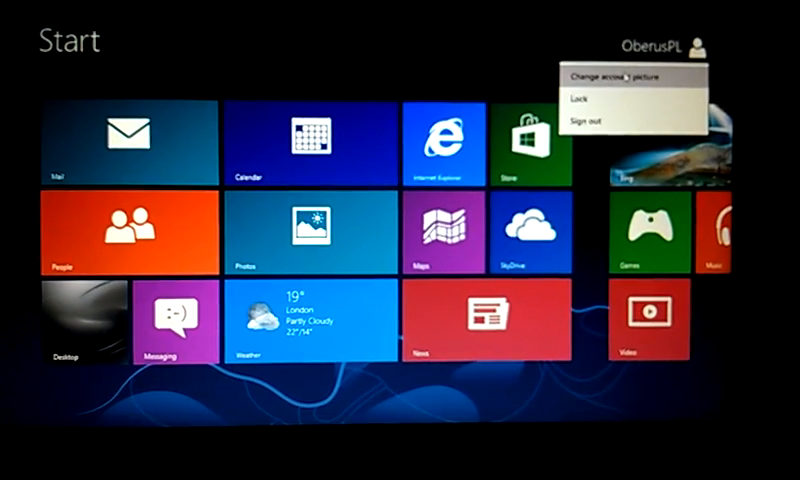
- Open PC settings > Personalize and show the Start screen background patterns and colour palette
left_click(612, 76)
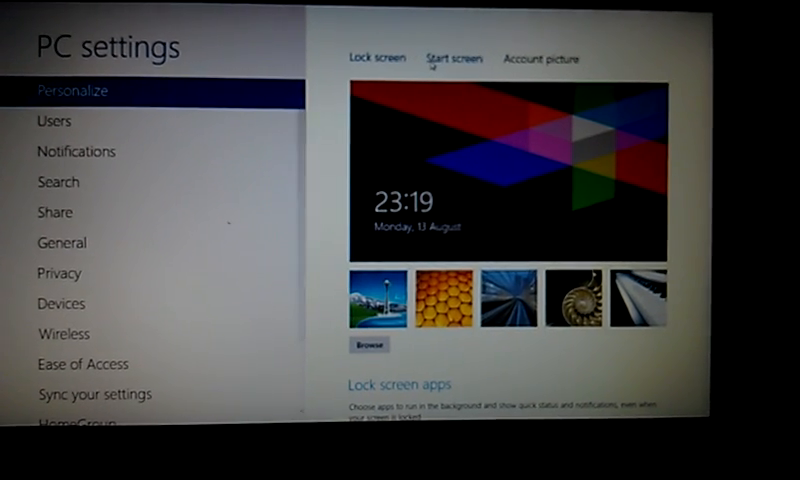
left_click(446, 57)
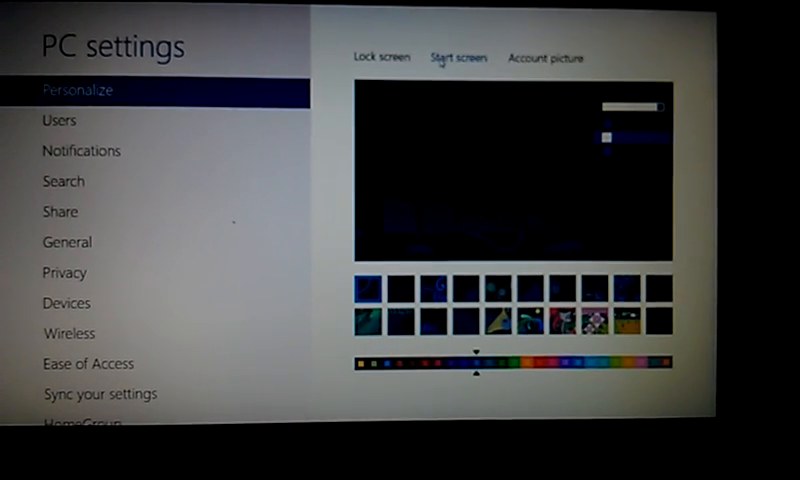